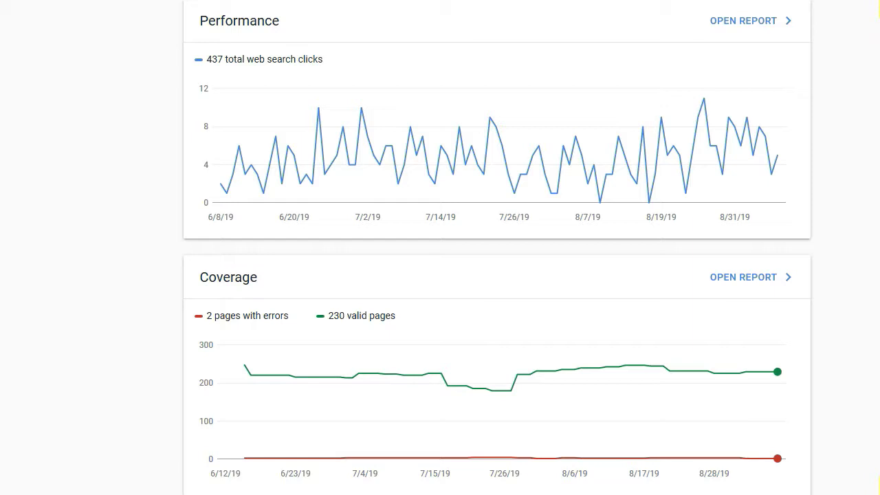
pyautogui.moveTo(225, 29)
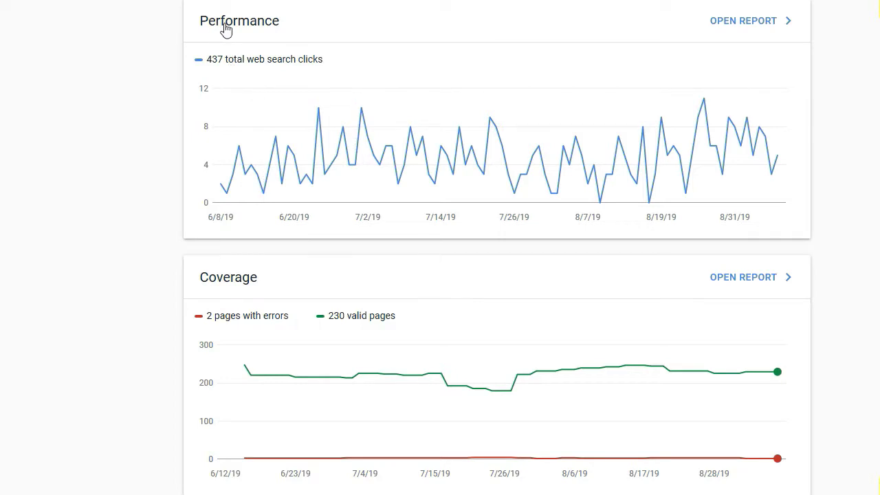
# - Open the Coverage report and scroll to its Details table of error types
pyautogui.scroll(-3)
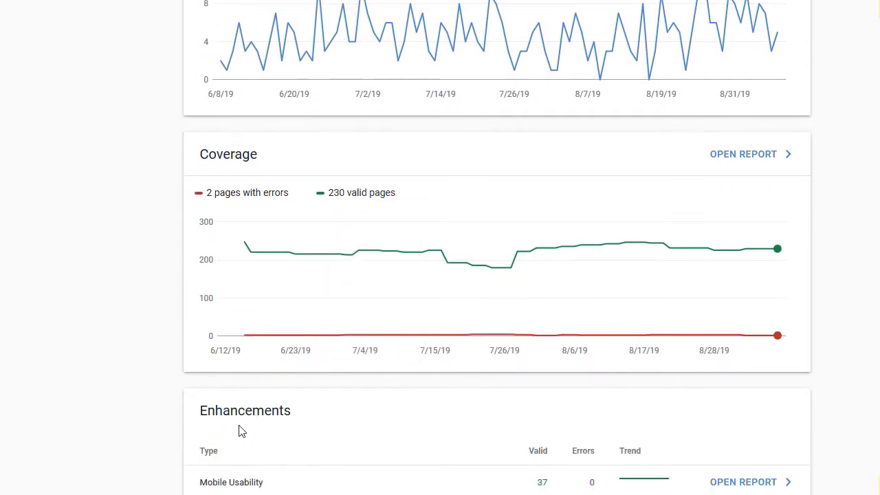
pyautogui.scroll(3)
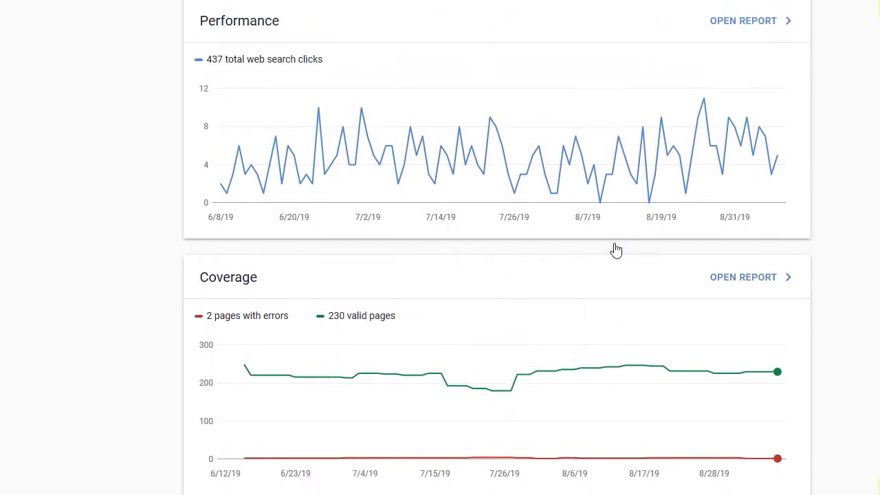
pyautogui.moveTo(210, 330)
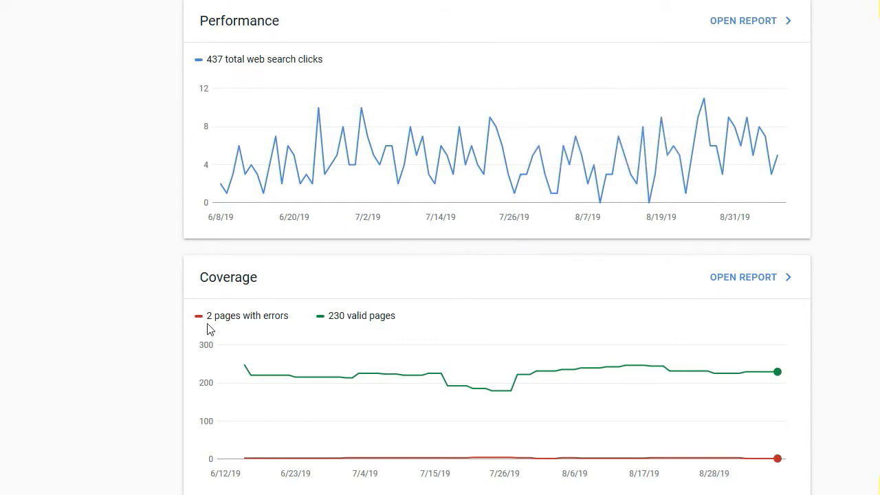
pyautogui.moveTo(358, 333)
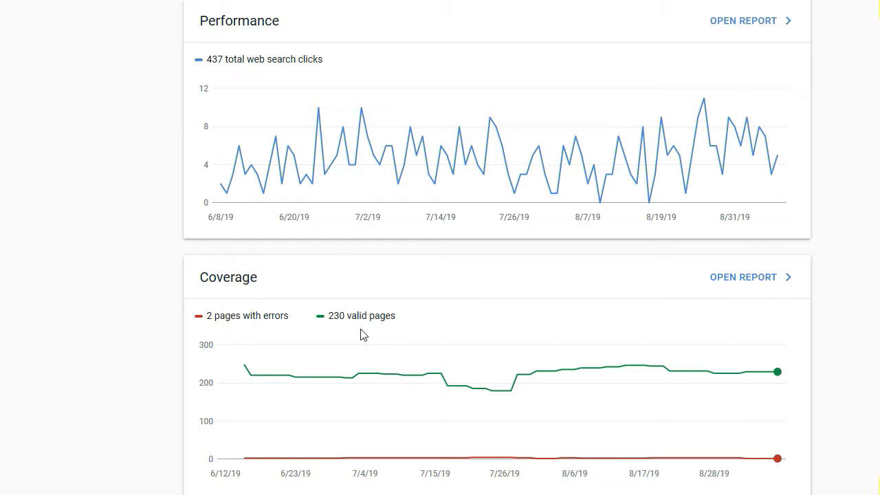
pyautogui.moveTo(745, 280)
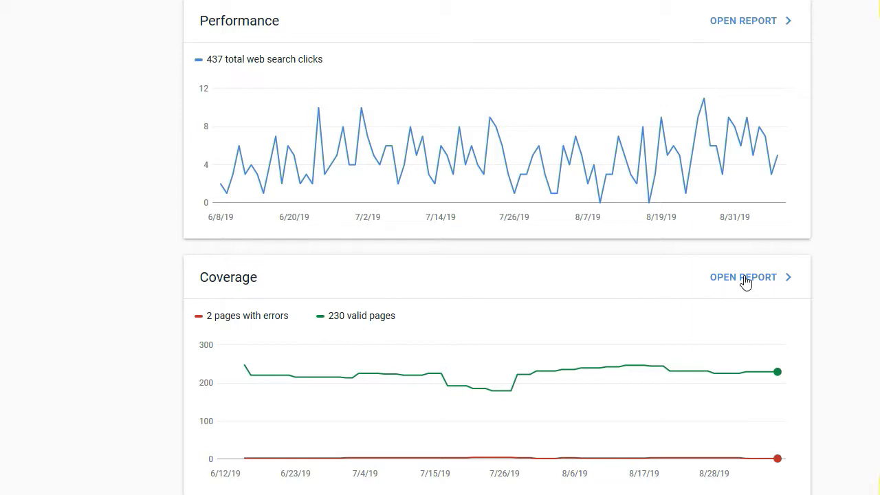
pyautogui.click(743, 277)
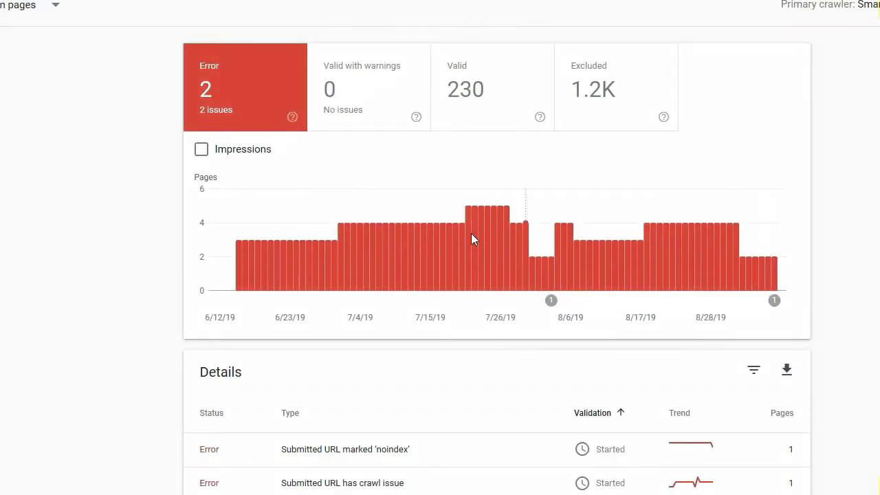
pyautogui.moveTo(375, 256)
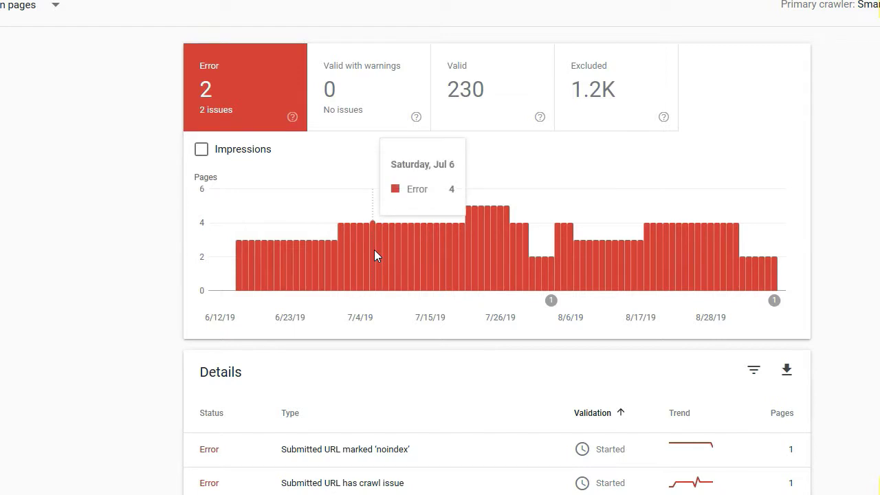
pyautogui.scroll(-3)
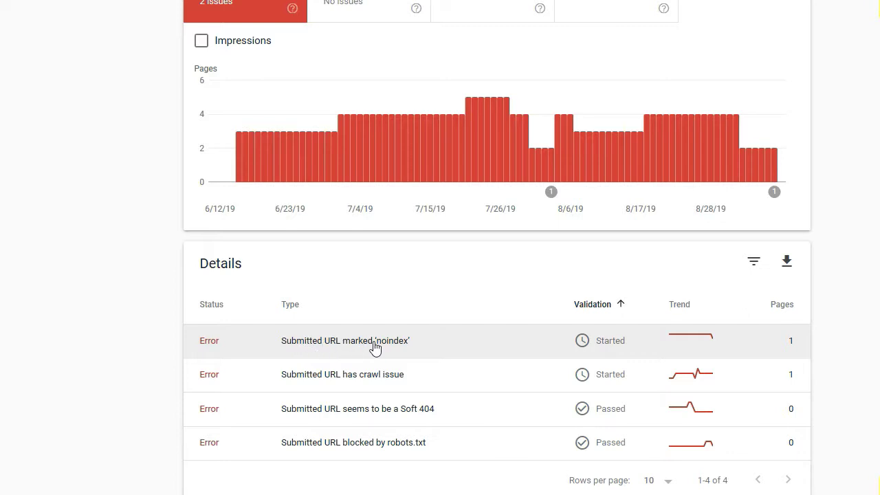
pyautogui.moveTo(391, 347)
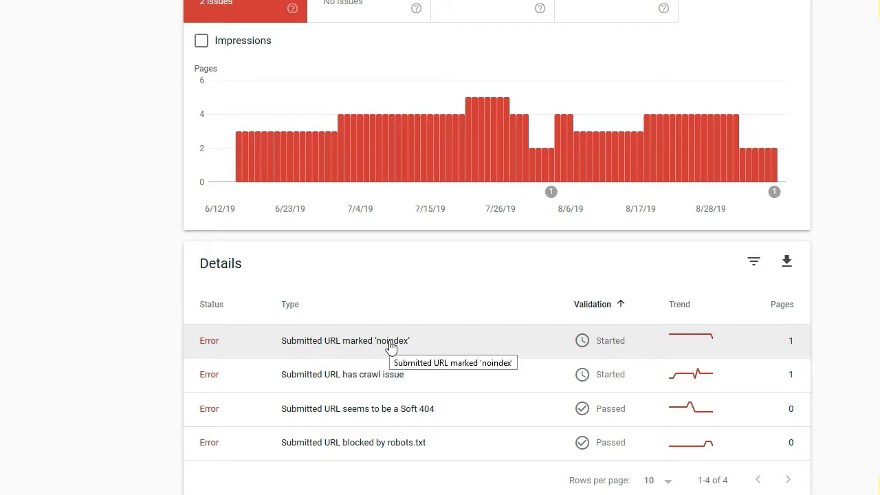
# - Open the 'Submitted URL marked noindex' error and scroll to its affected search page example
pyautogui.click(345, 341)
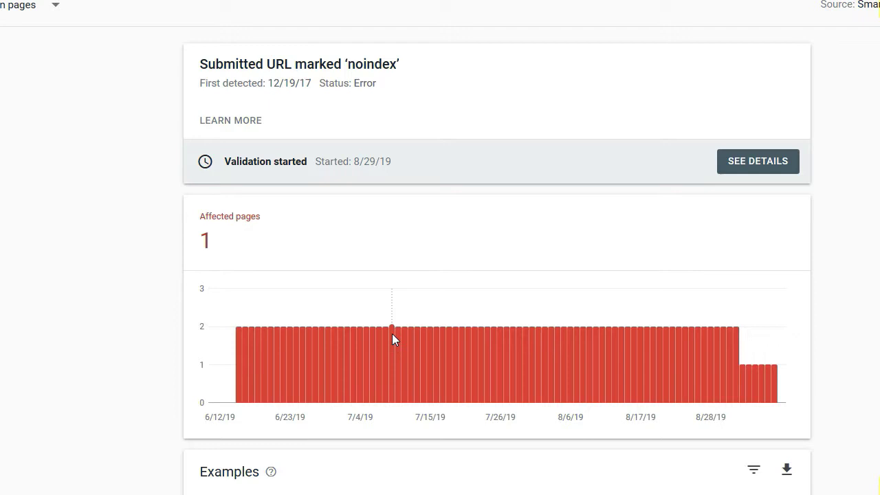
pyautogui.scroll(-3)
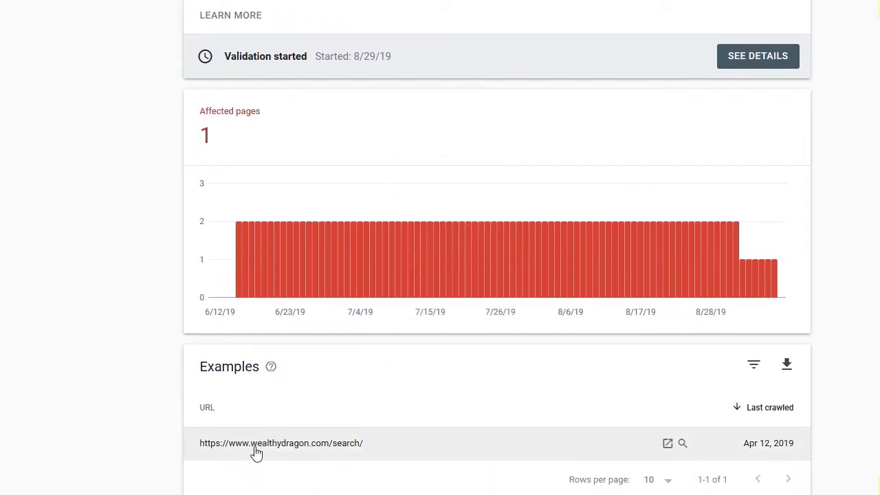
pyautogui.moveTo(349, 448)
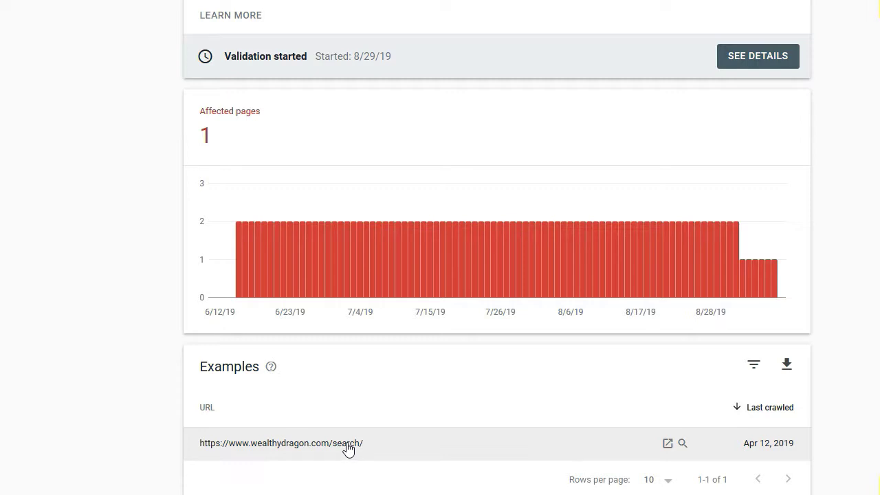
pyautogui.moveTo(348, 448)
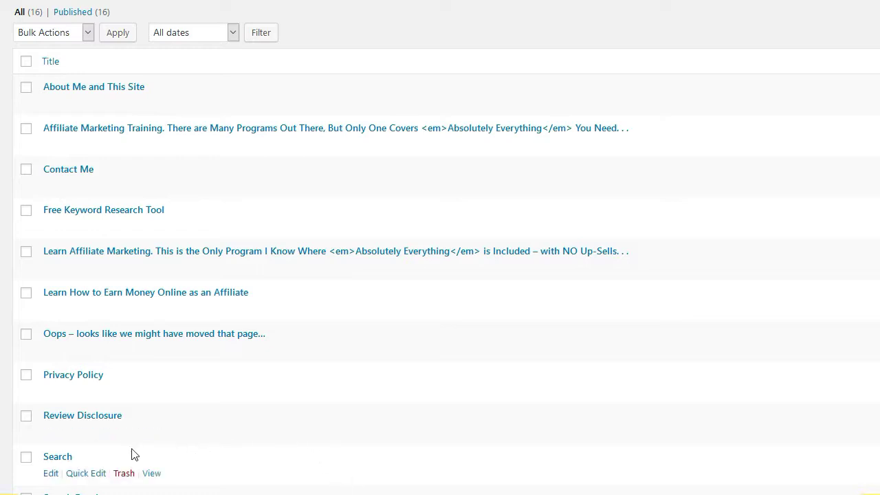
pyautogui.moveTo(59, 465)
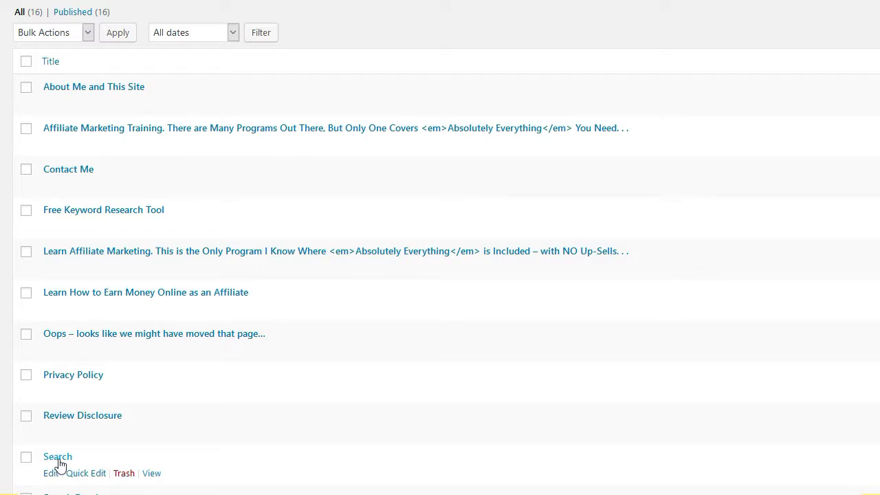
pyautogui.moveTo(64, 461)
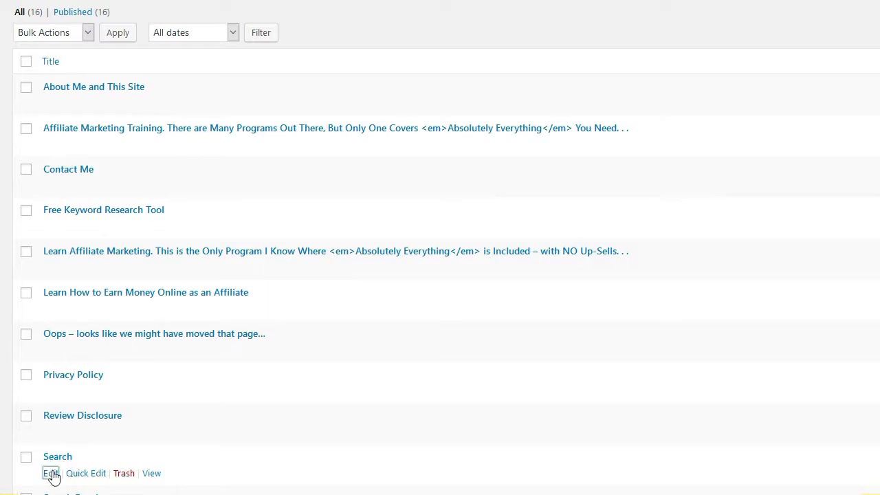
# - Edit the Search page from the WordPress Pages list
pyautogui.click(45, 472)
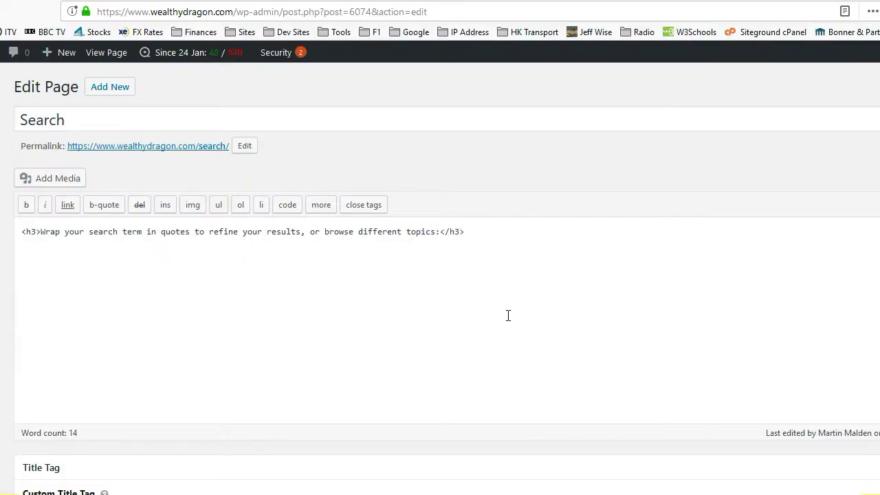
pyautogui.scroll(-3)
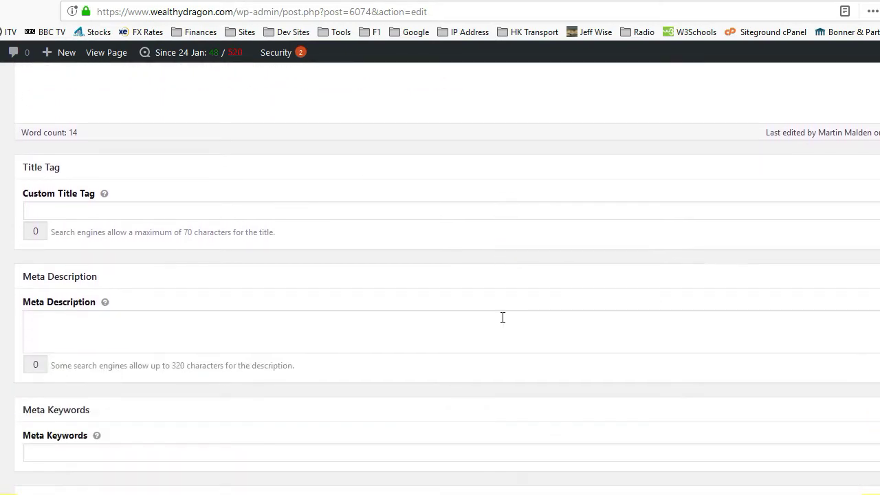
pyautogui.scroll(-3)
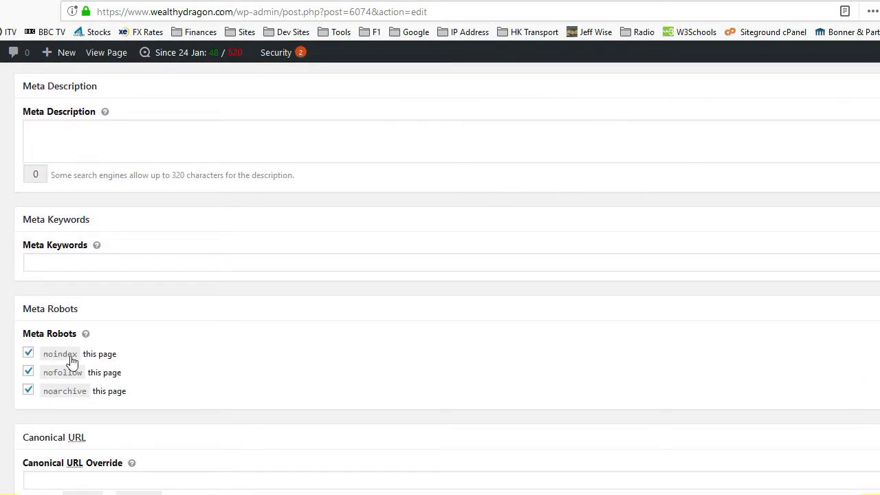
pyautogui.moveTo(178, 362)
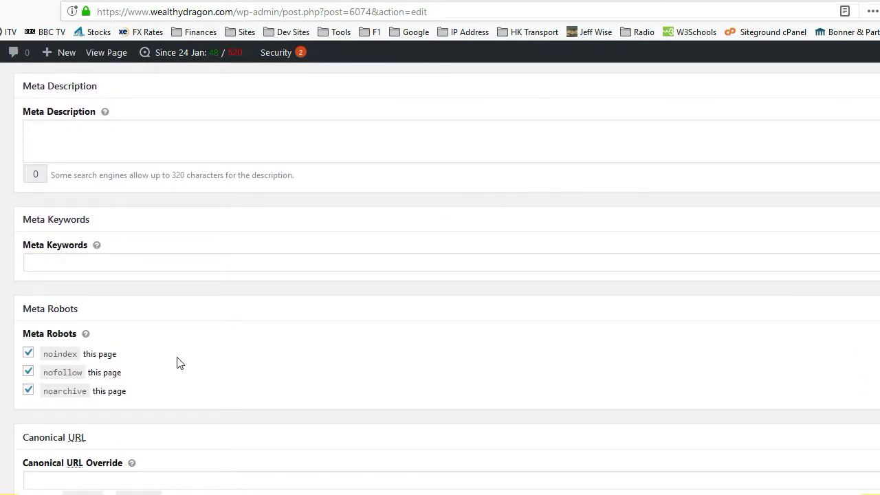
pyautogui.scroll(3)
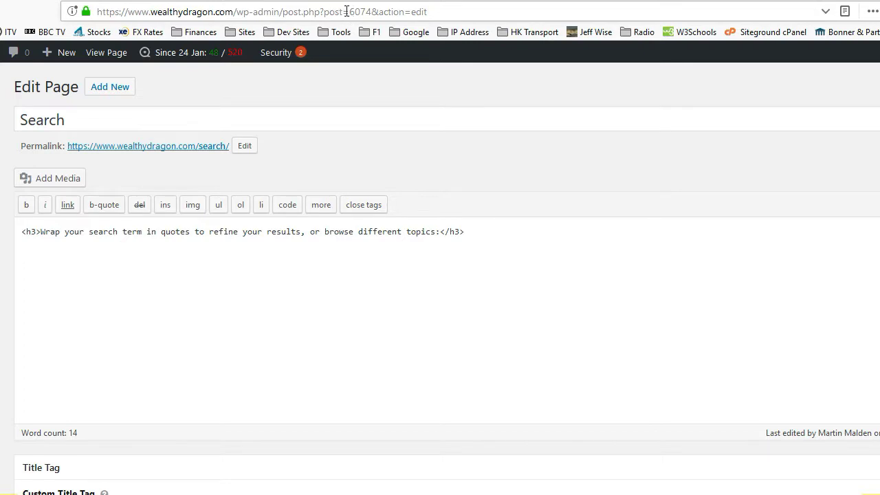
# - Copy the Search page ID 6074 from the address bar
pyautogui.doubleClick(362, 12)
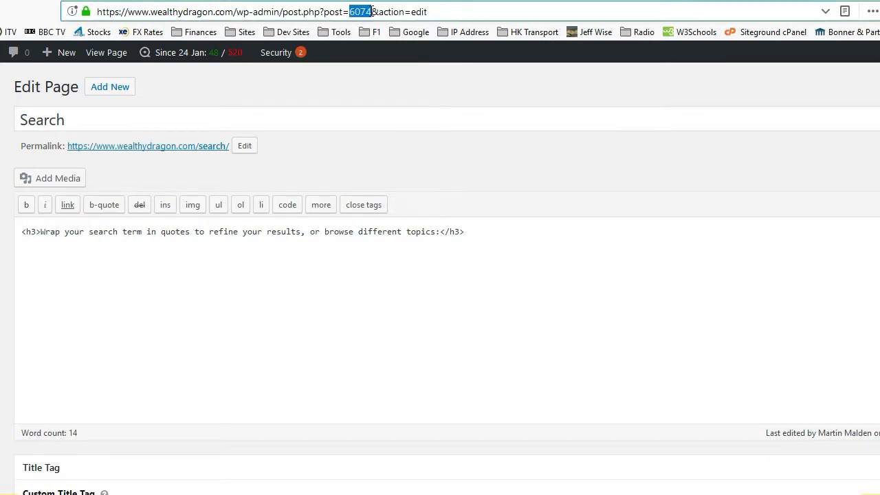
pyautogui.rightClick(367, 10)
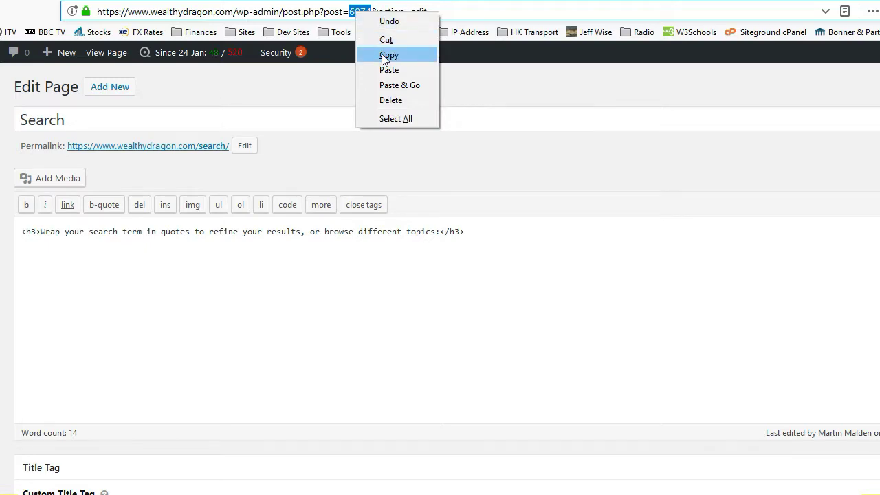
pyautogui.click(390, 54)
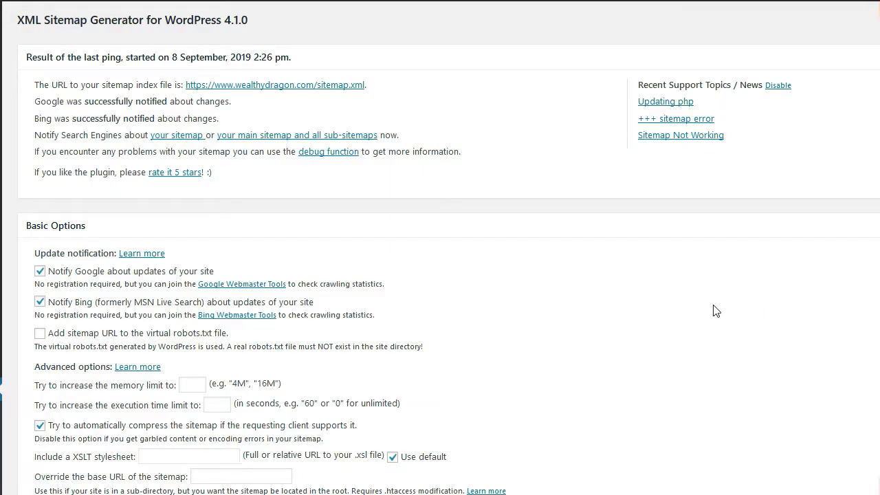
pyautogui.moveTo(694, 306)
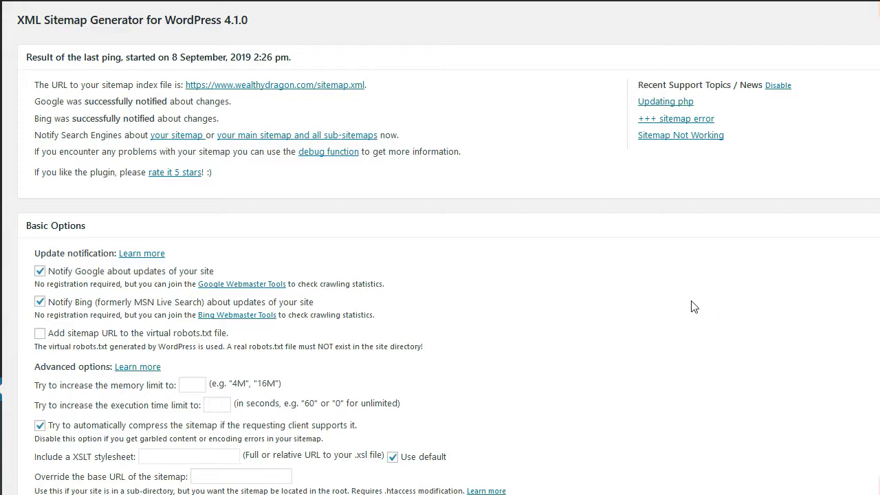
# - Scroll down to the Excluded Items section's Exclude posts field, ending at ID 5898
pyautogui.scroll(-3)
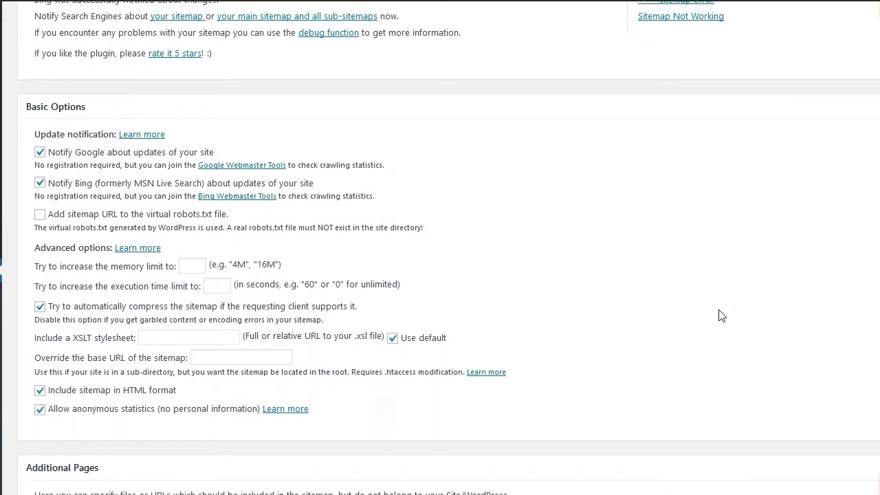
pyautogui.scroll(-3)
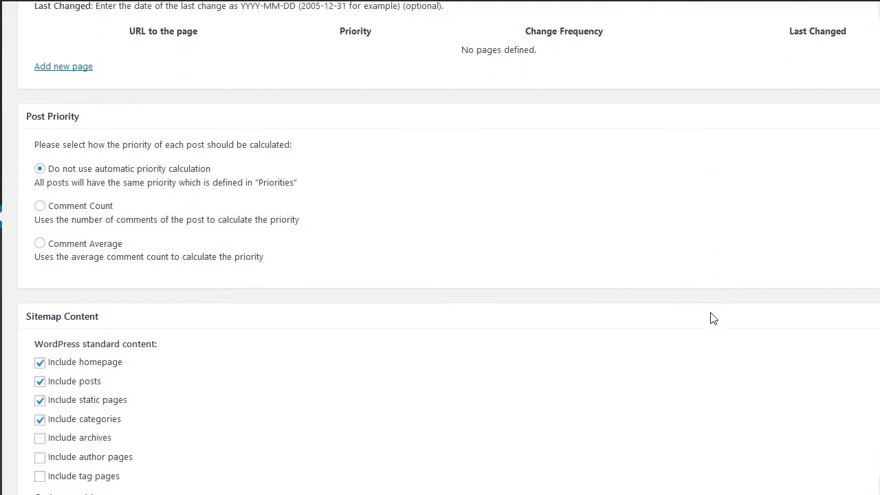
pyautogui.scroll(-3)
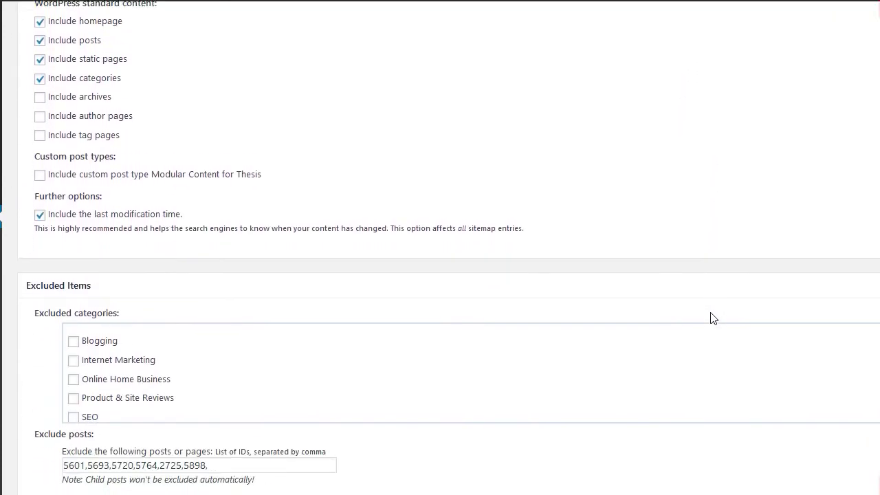
pyautogui.scroll(-3)
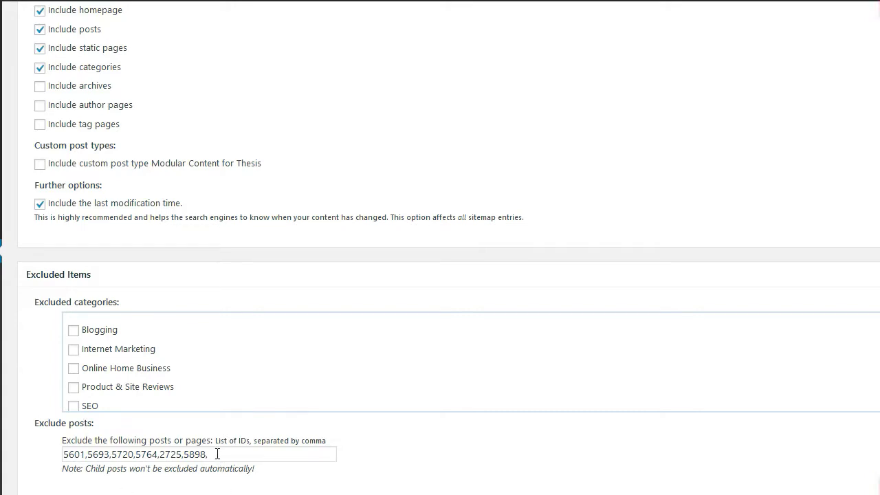
# - Paste ID 6074 into the Exclude posts field and update the sitemap options
pyautogui.rightClick(216, 454)
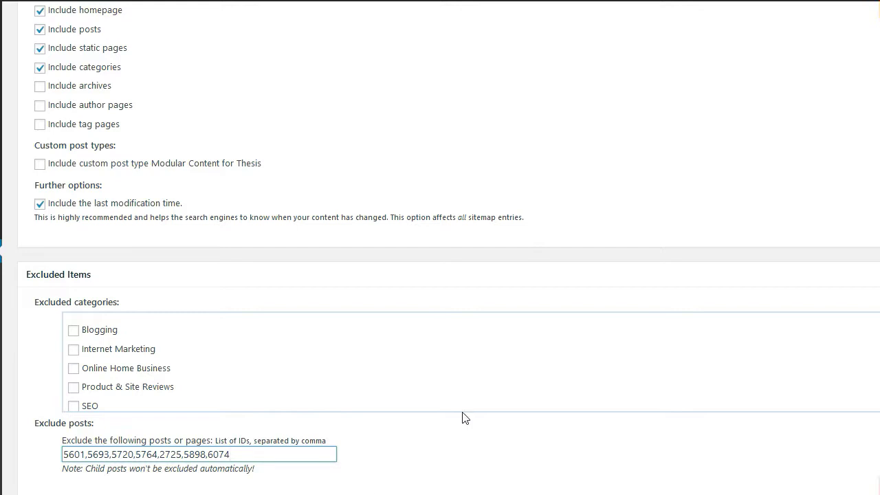
pyautogui.scroll(-3)
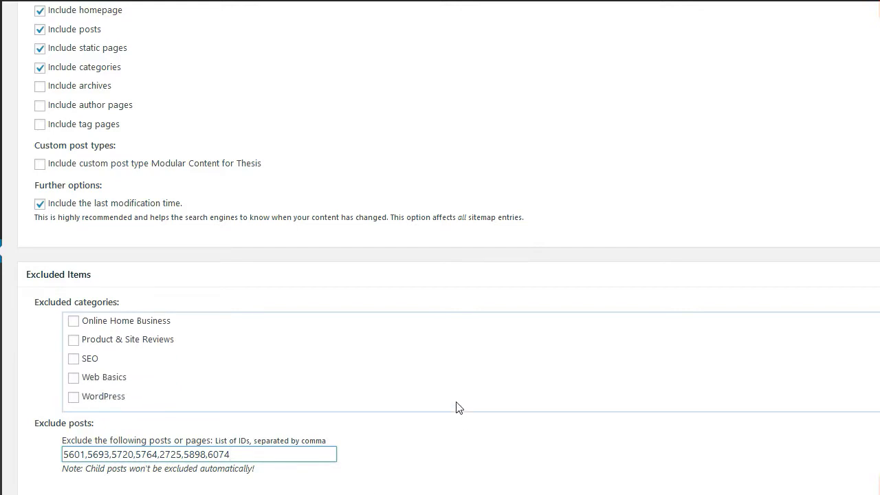
pyautogui.scroll(-3)
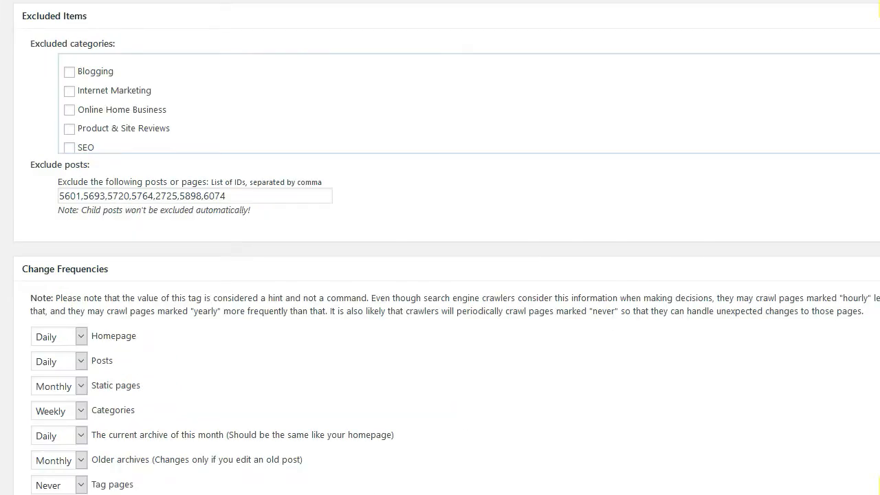
pyautogui.scroll(-3)
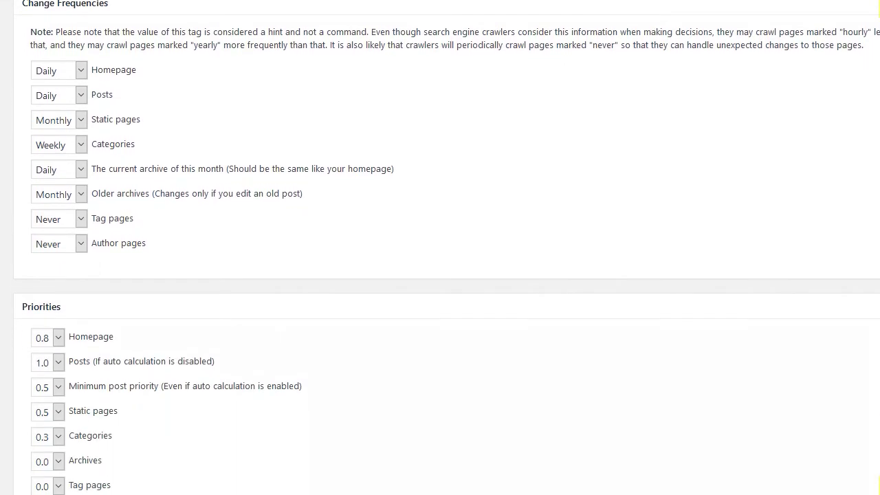
pyautogui.scroll(-3)
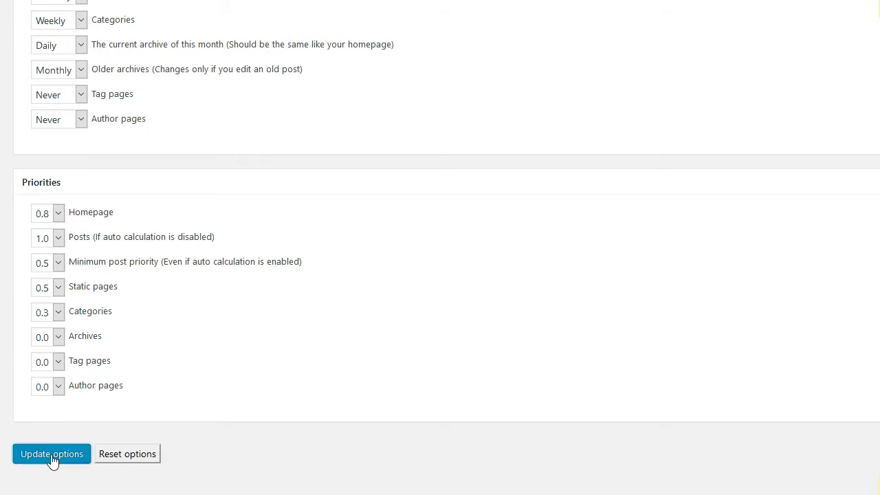
pyautogui.click(51, 453)
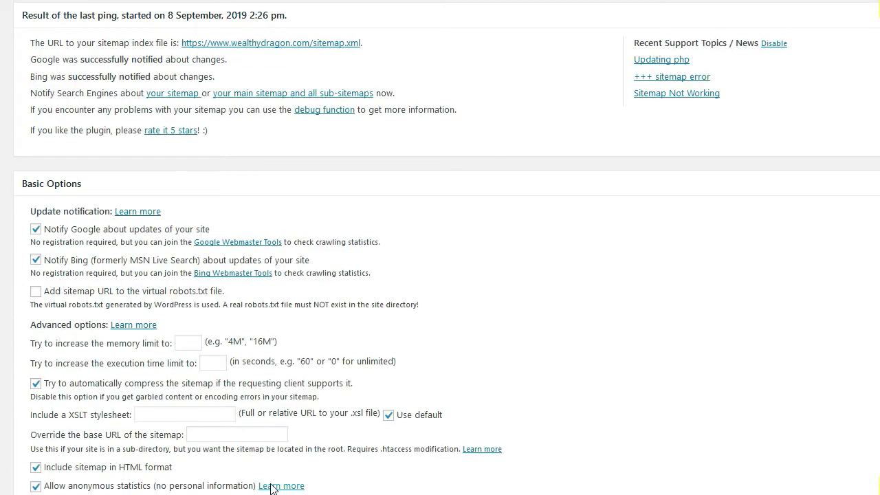